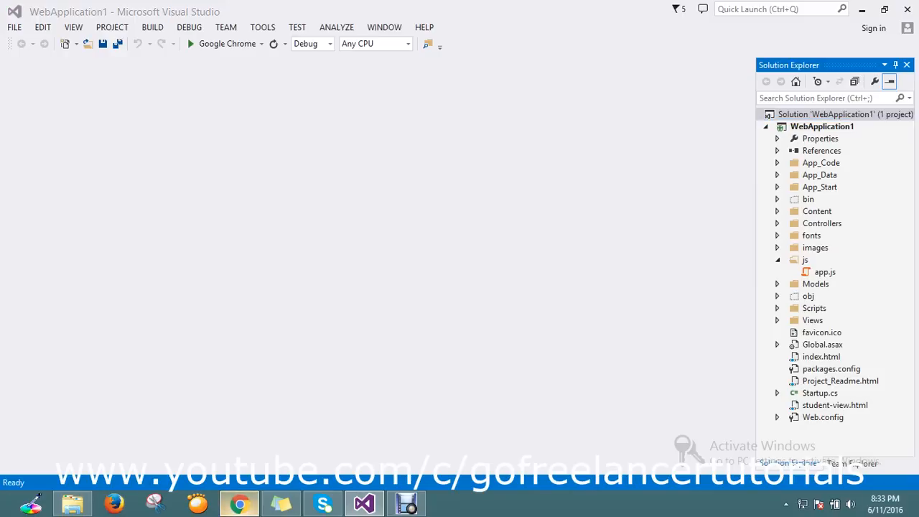
# Step: Bring the Chrome window with the getbootstrap.com homepage to the front from the taskbar
pyautogui.click(240, 502)
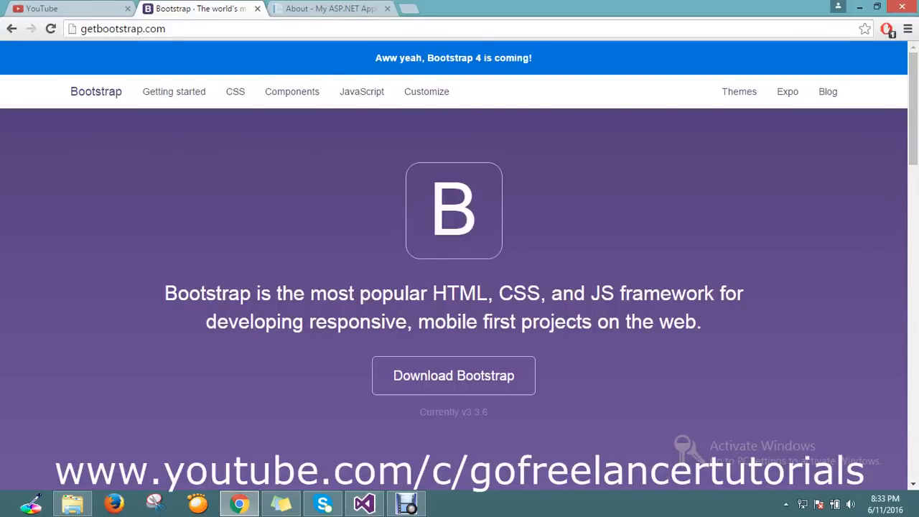
pyautogui.click(122, 29)
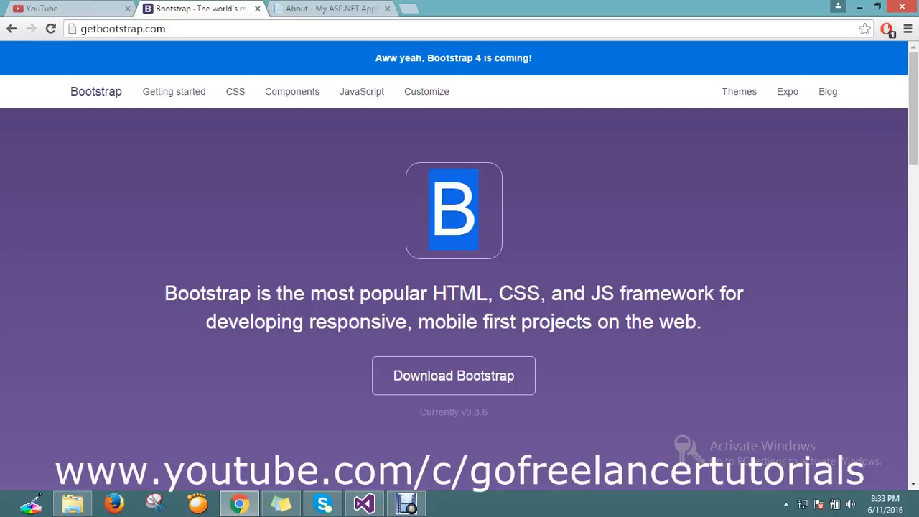
pyautogui.scroll(-3)
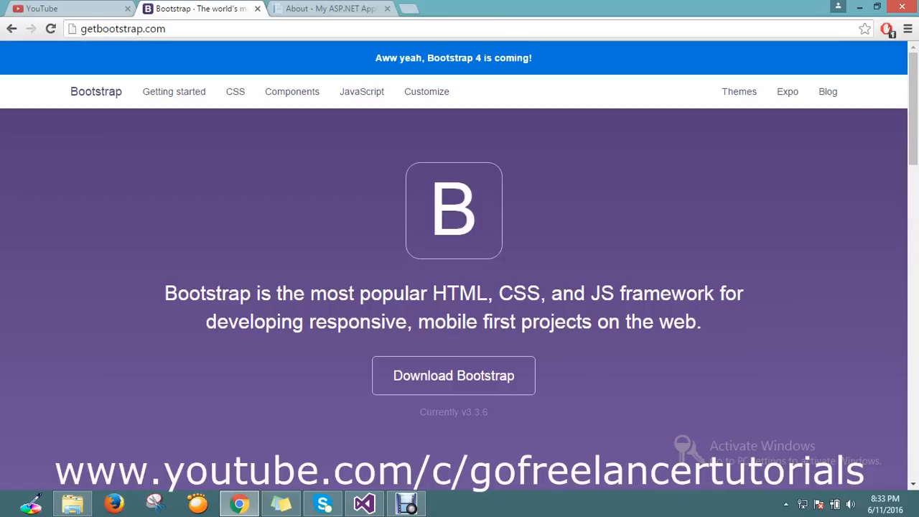
pyautogui.click(122, 28)
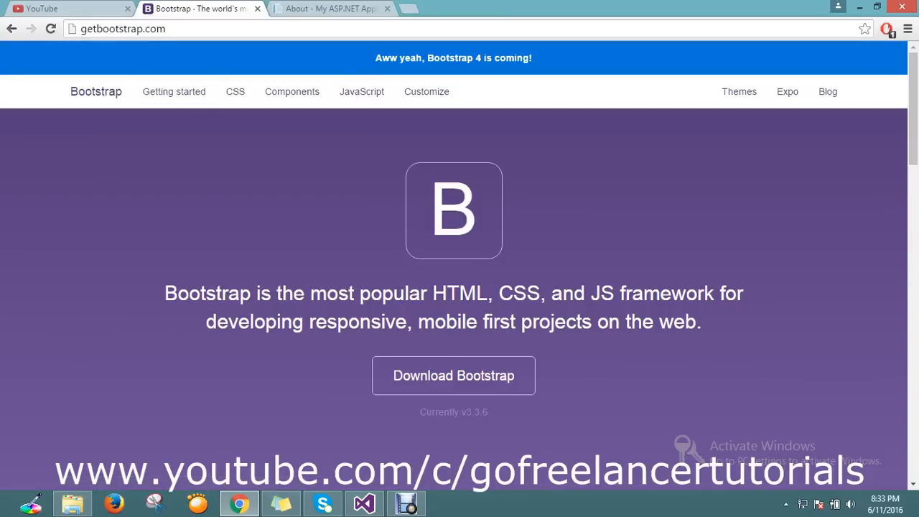
pyautogui.scroll(-3)
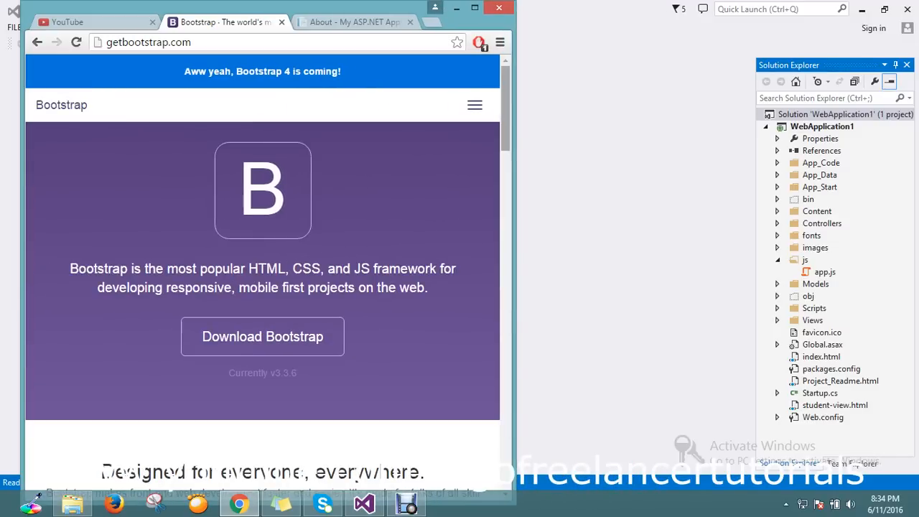
pyautogui.scroll(-3)
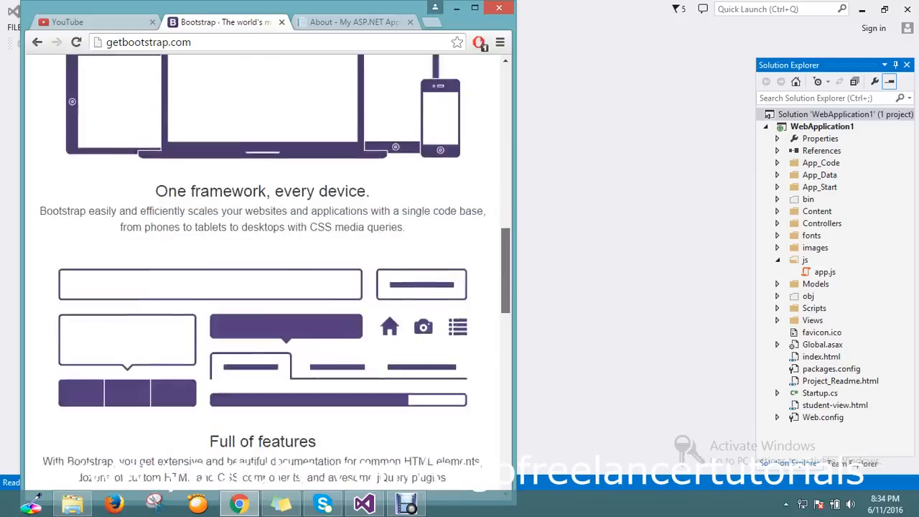
pyautogui.scroll(-3)
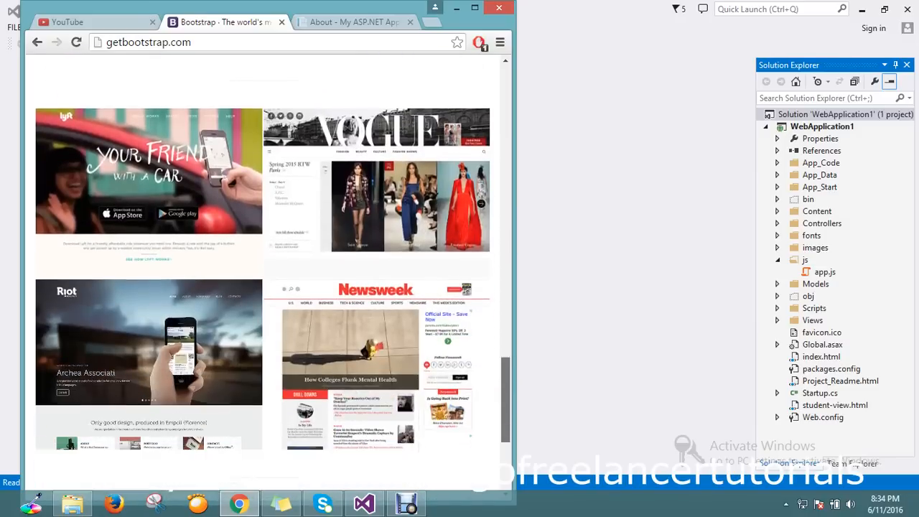
pyautogui.scroll(-3)
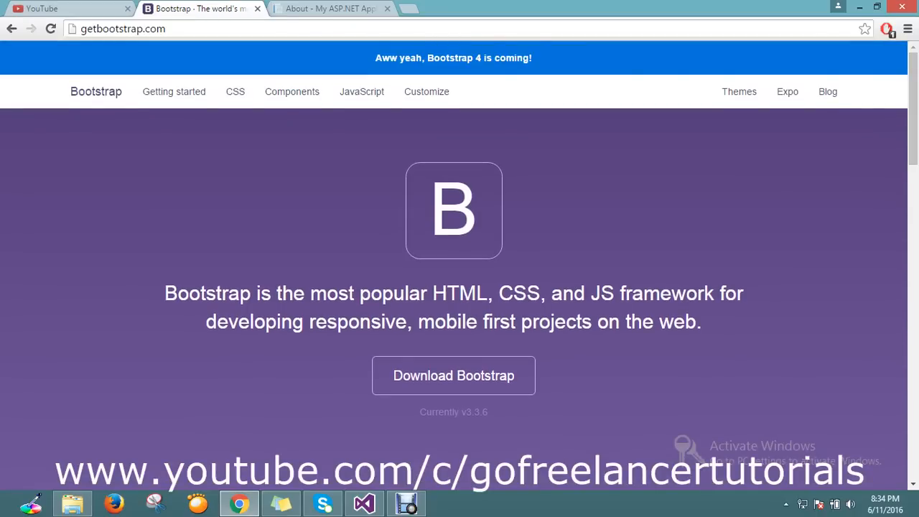
pyautogui.scroll(-3)
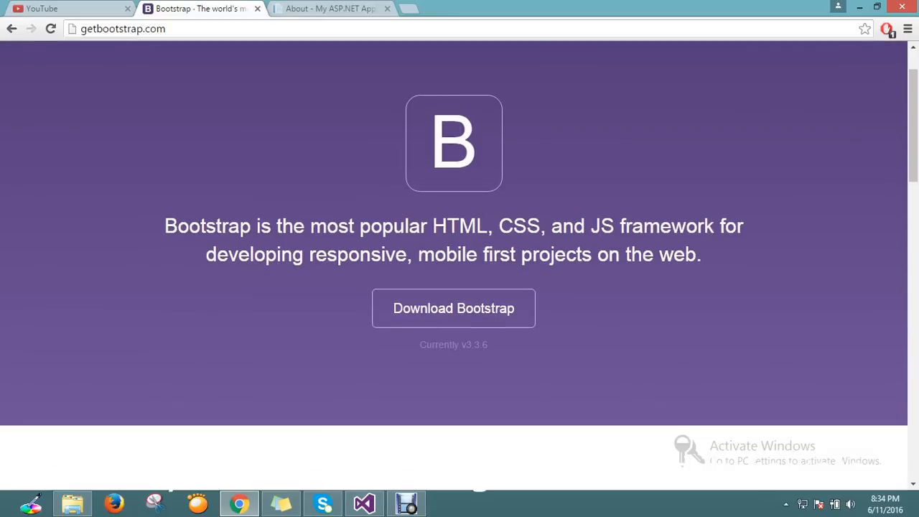
pyautogui.moveTo(714, 226); pyautogui.dragTo(557, 254)
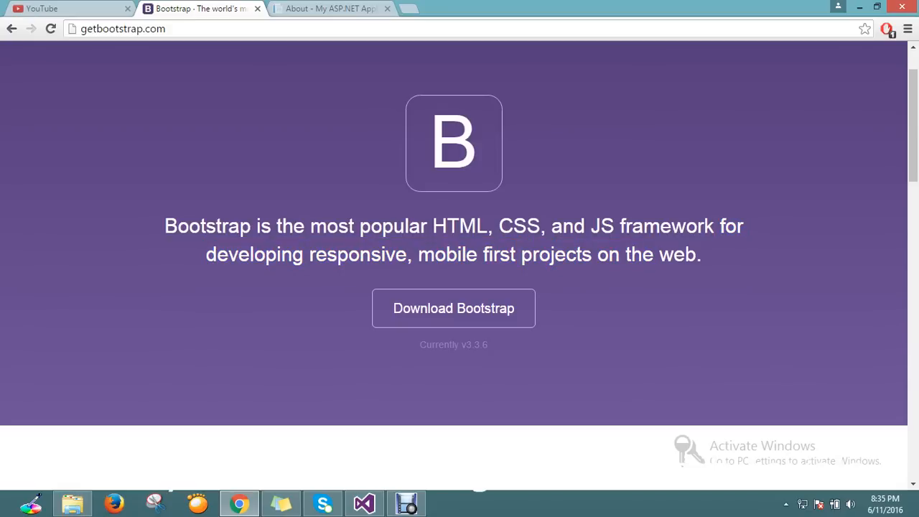
pyautogui.moveTo(309, 225); pyautogui.dragTo(713, 226)
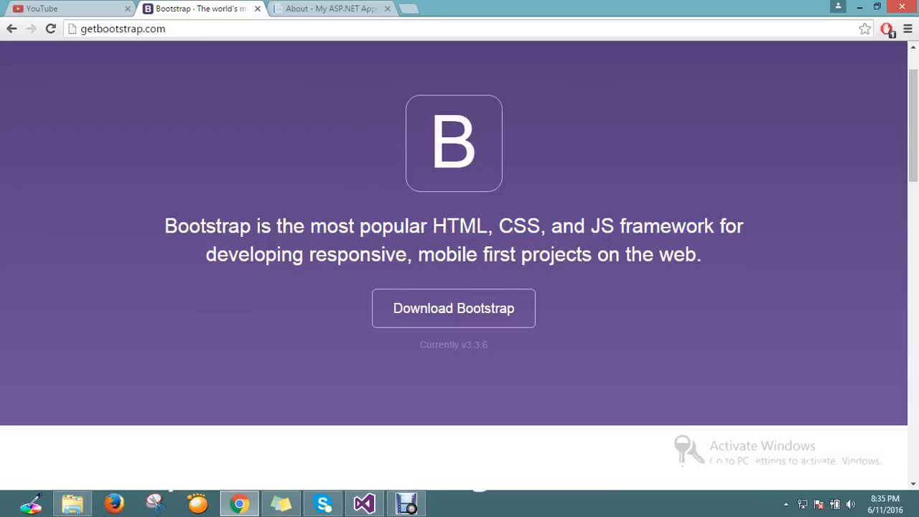
pyautogui.scroll(-3)
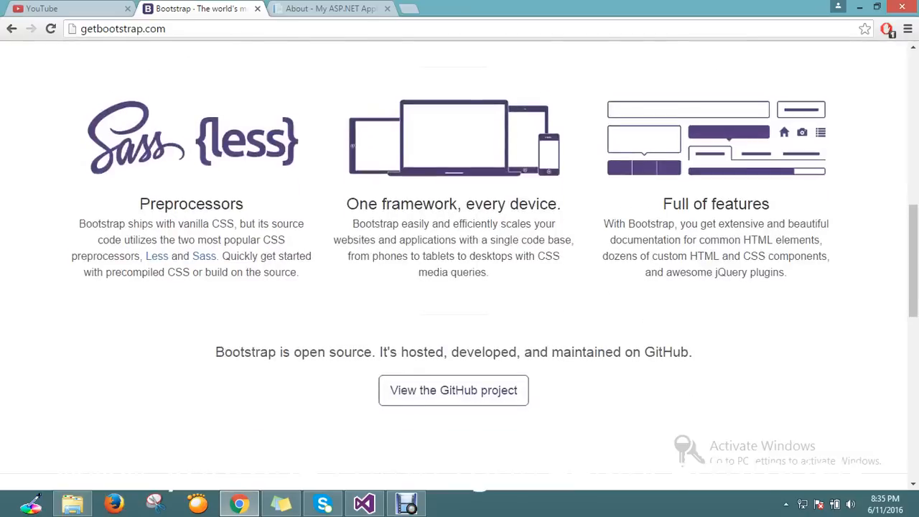
pyautogui.scroll(-3)
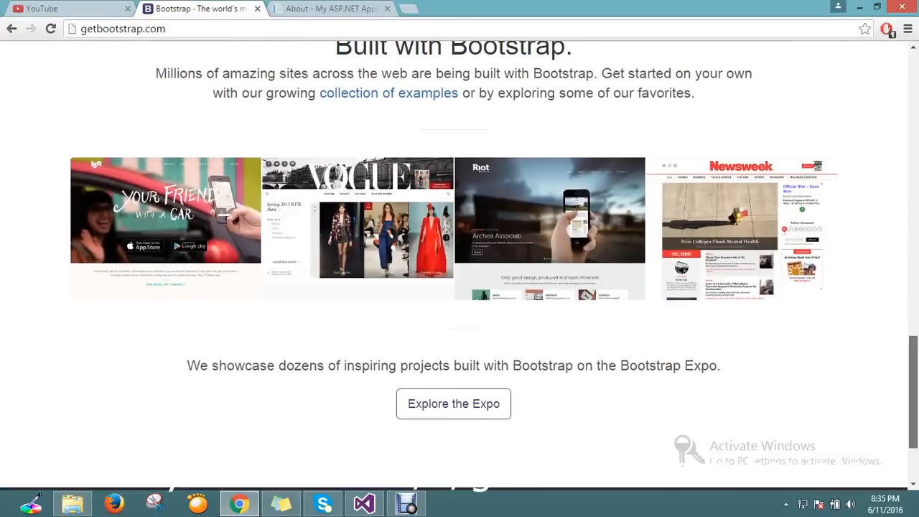
pyautogui.scroll(-3)
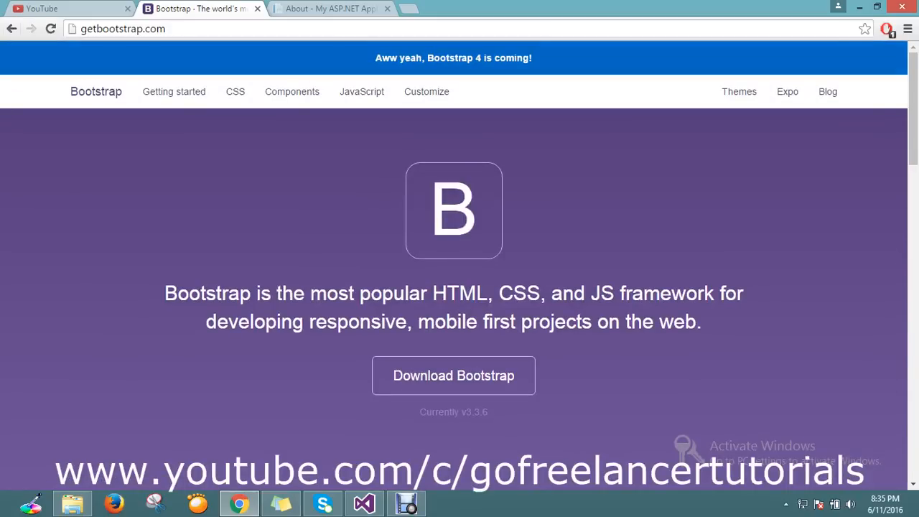
# Step: Select the page address, then highlight the tagline under the B logo about the most popular HTML, CSS, and JS framework
pyautogui.click(122, 29)
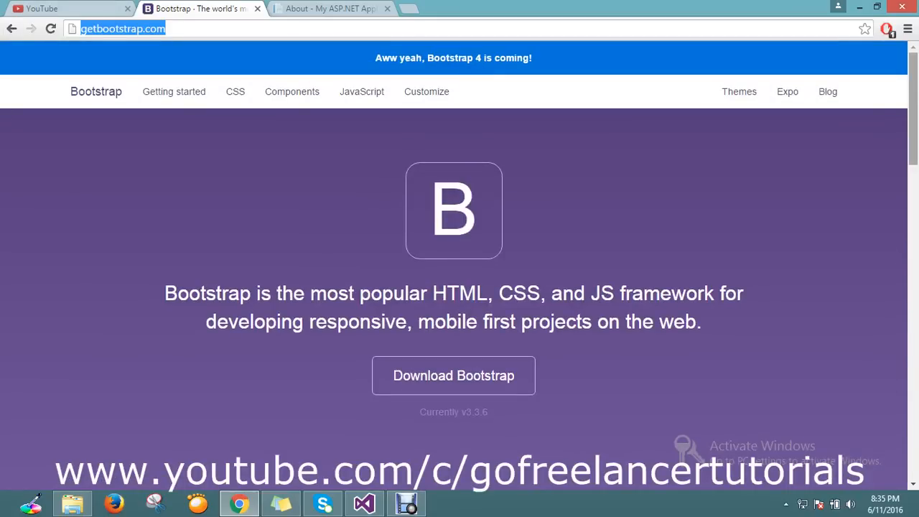
pyautogui.scroll(-3)
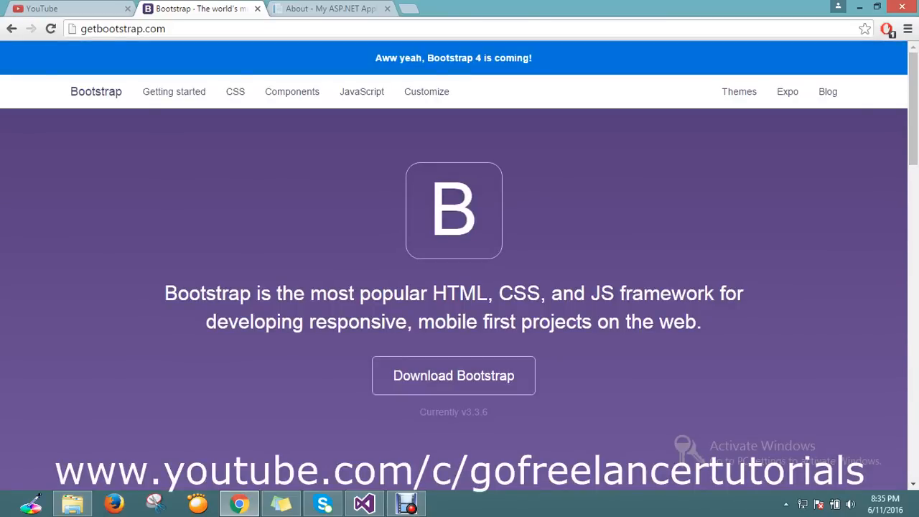
pyautogui.scroll(-3)
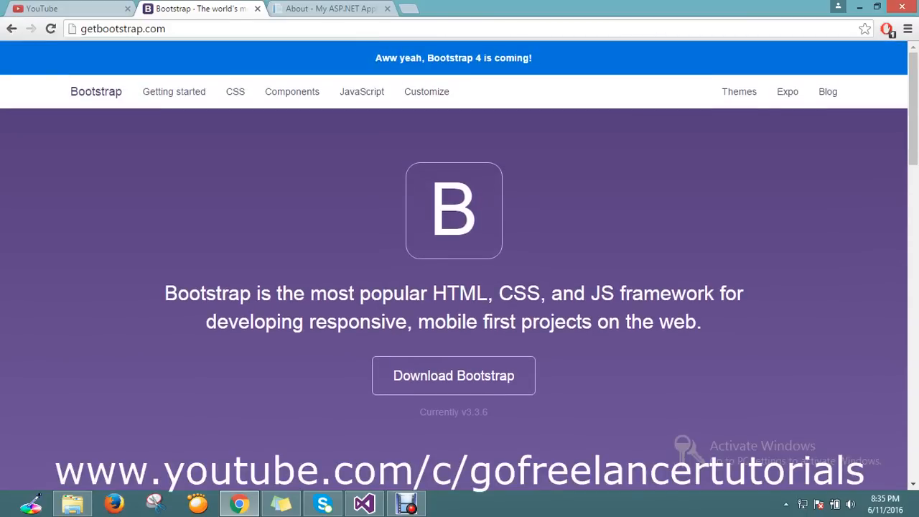
pyautogui.moveTo(165, 293); pyautogui.dragTo(701, 322)
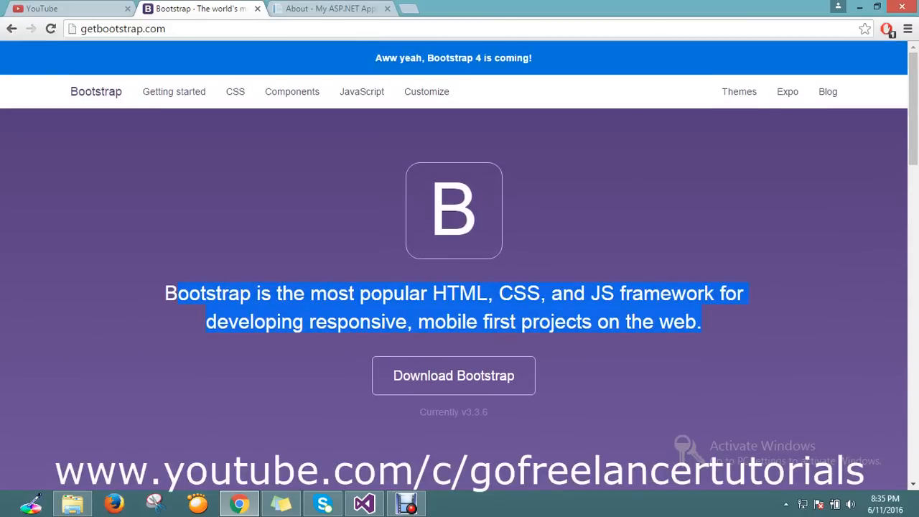